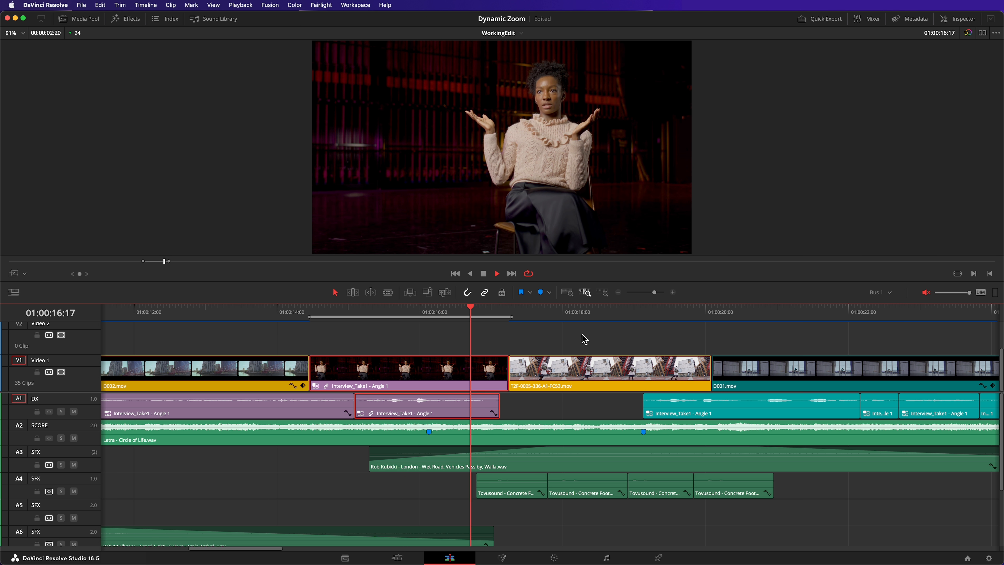
Enable Dynamic Zoom for the Interview_Take1 clip in the Inspector's Video settings.
left_click(963, 18)
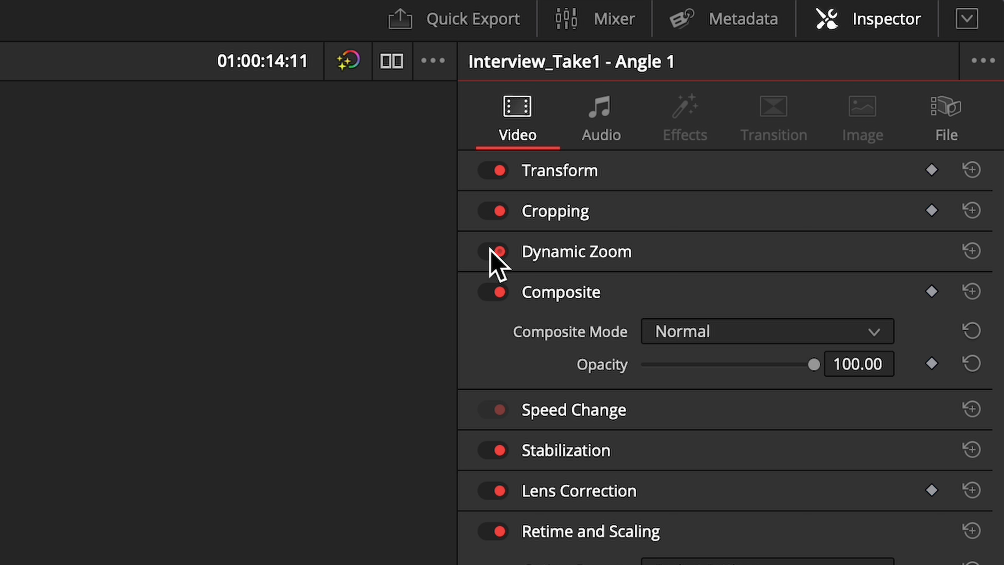
left_click(491, 251)
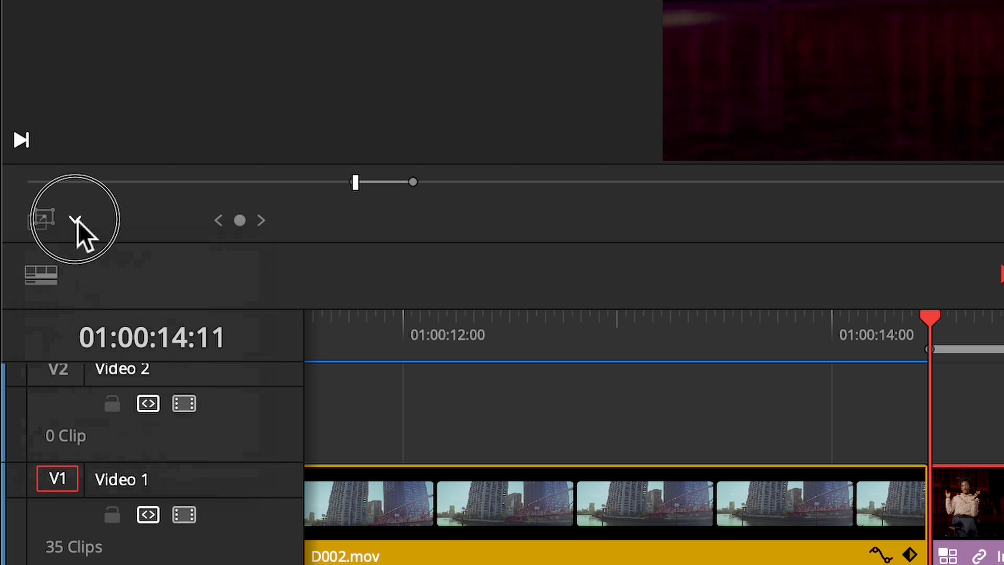
Switch the viewer's onscreen controls to Dynamic Zoom to show the framing boxes.
left_click(74, 219)
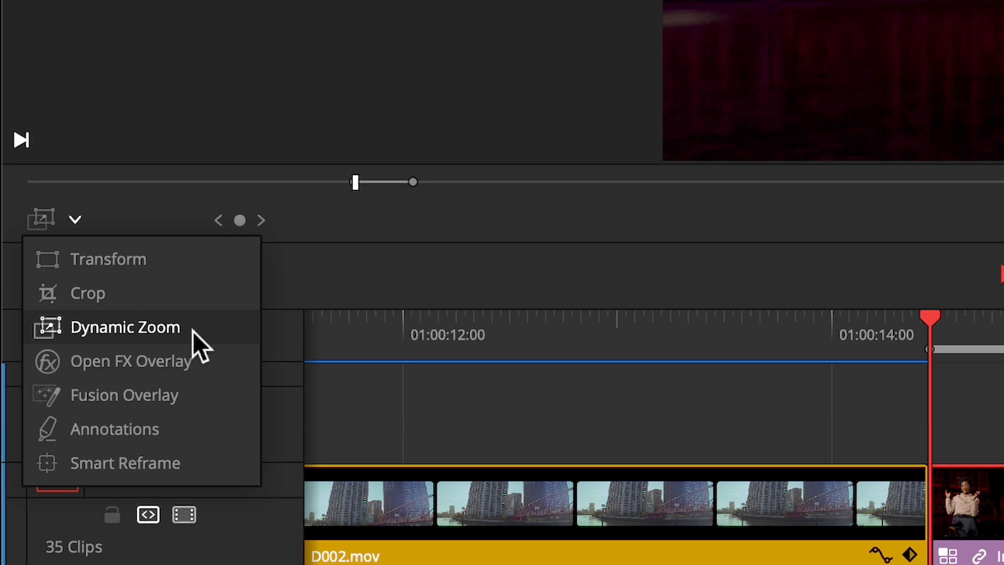
left_click(125, 326)
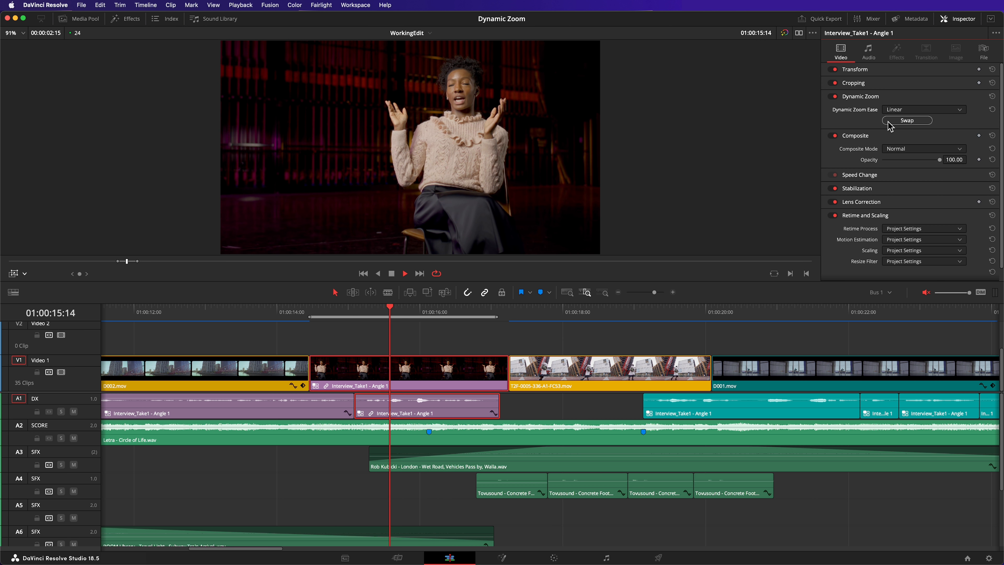
Move the red end frame to a tighter framing around the interviewee for the push-in.
left_click(906, 120)
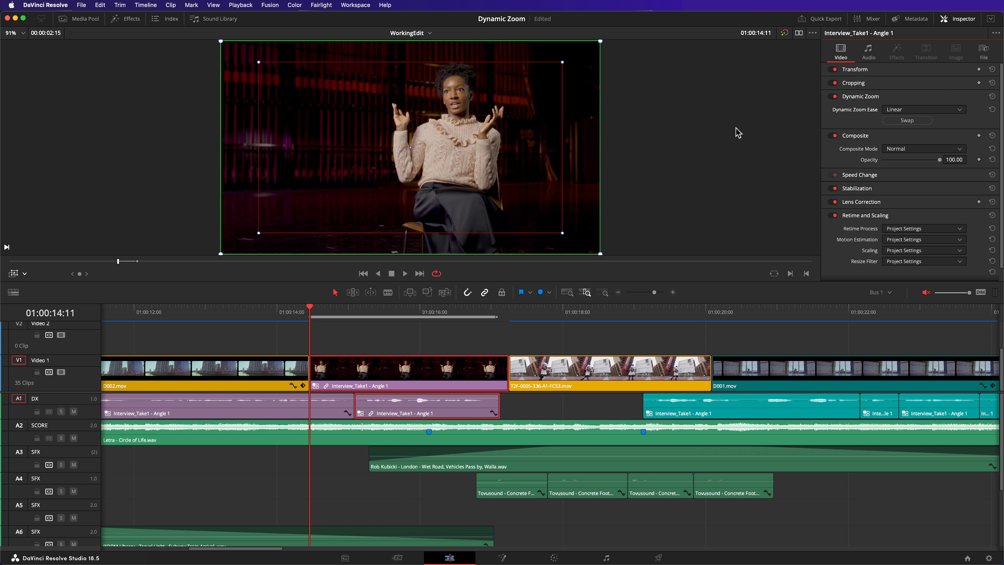
mouse_move(261, 238)
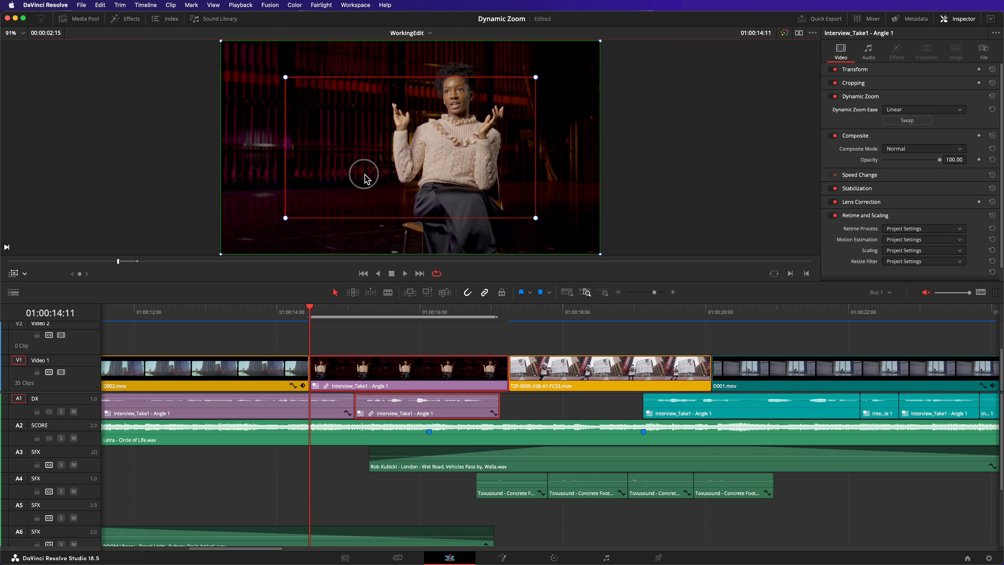
left_click_drag(364, 177, 405, 157)
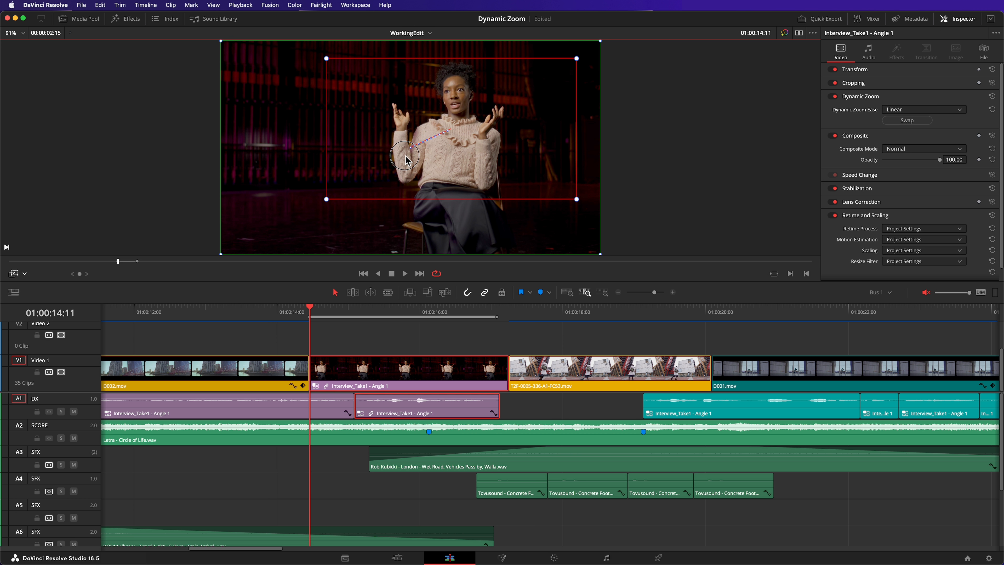
mouse_move(675, 149)
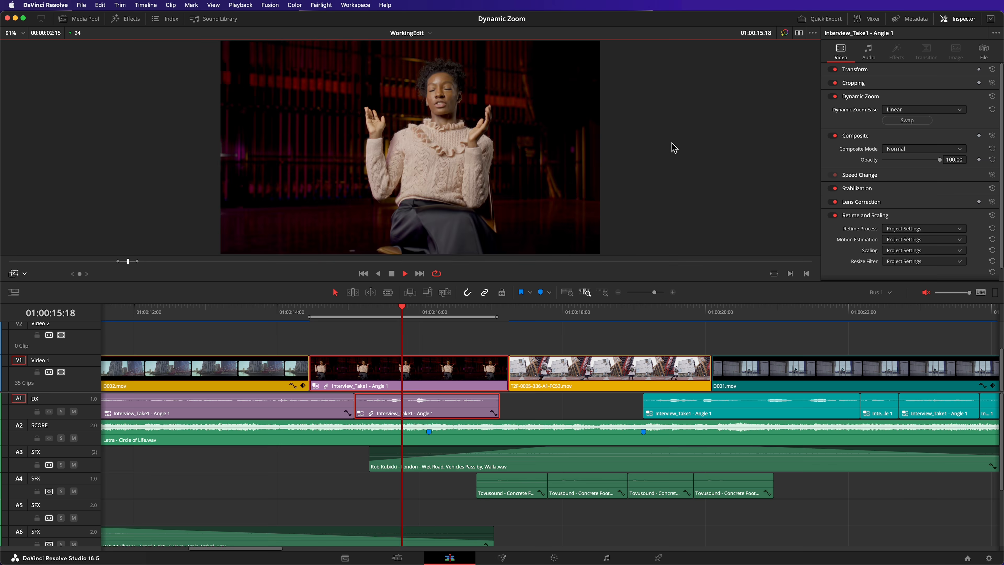
Set the interview clip's Dynamic Zoom Ease to Ease Out.
left_click(922, 108)
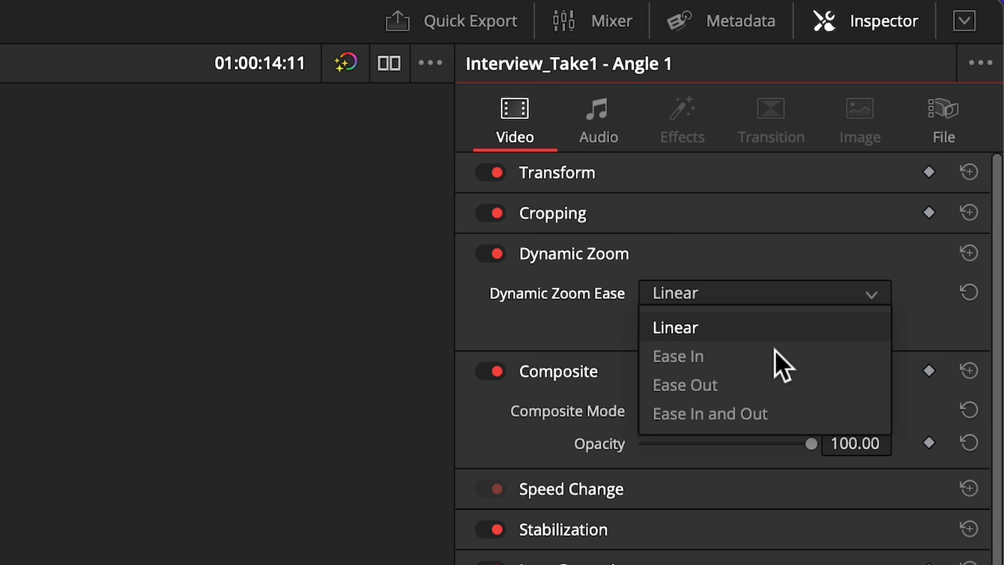
left_click(684, 384)
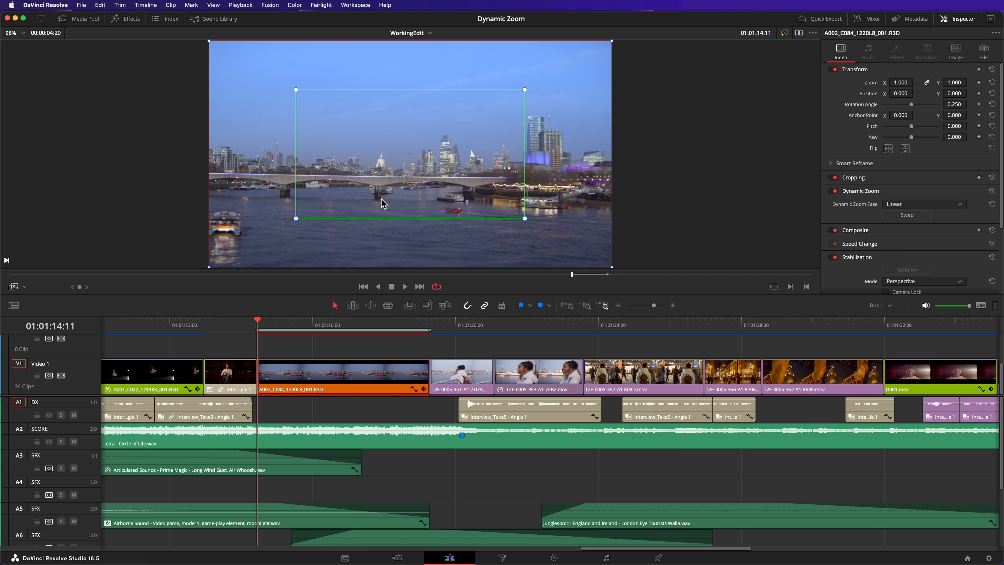
Place the green start frame on the skyline's left and the red end frame on its right.
left_click_drag(295, 218, 280, 227)
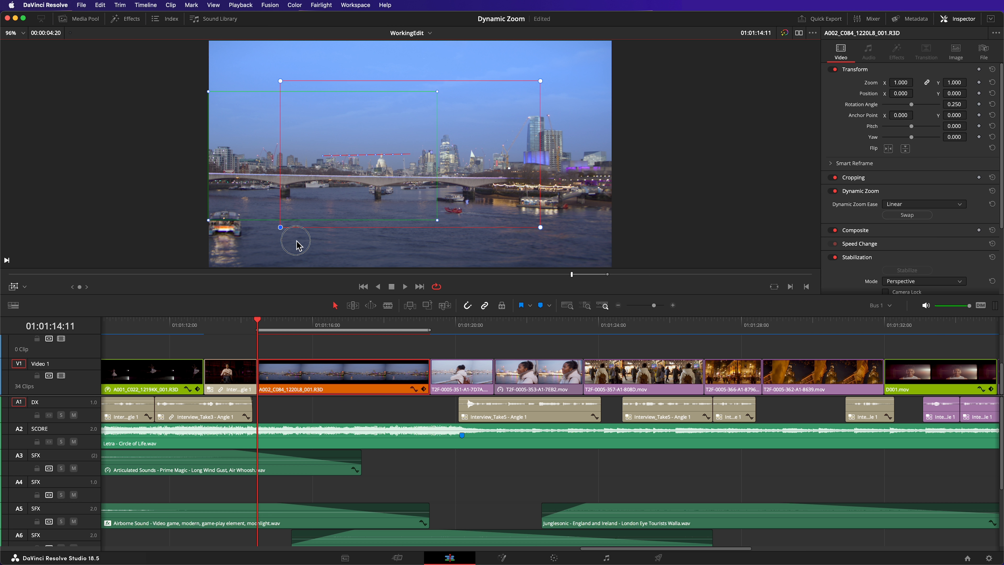
left_click_drag(280, 228, 429, 208)
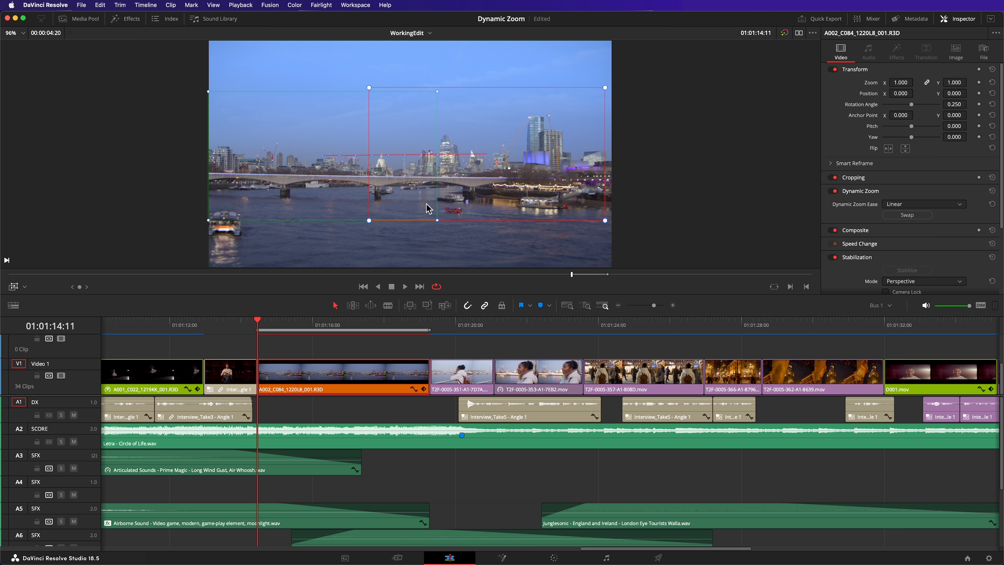
left_click(922, 203)
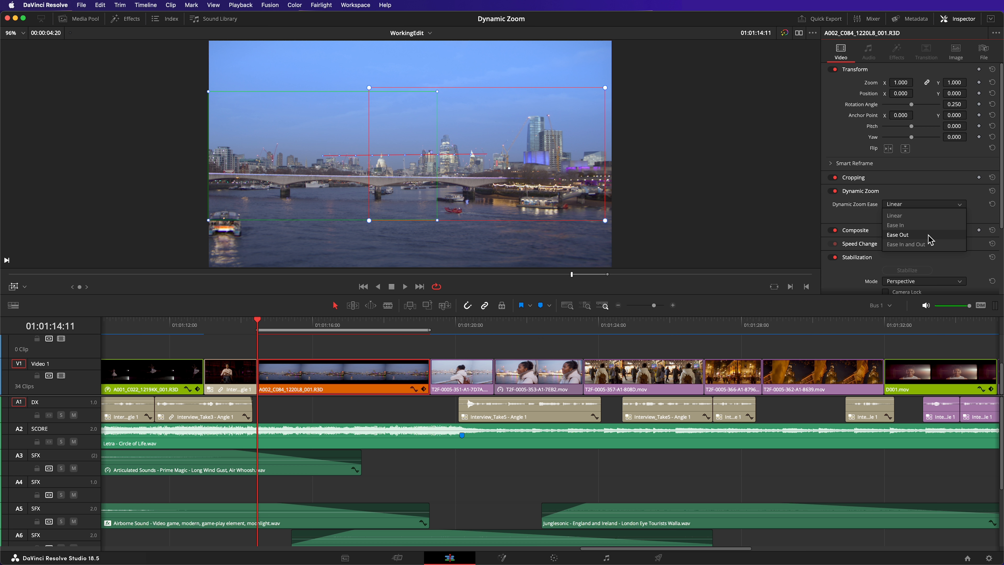